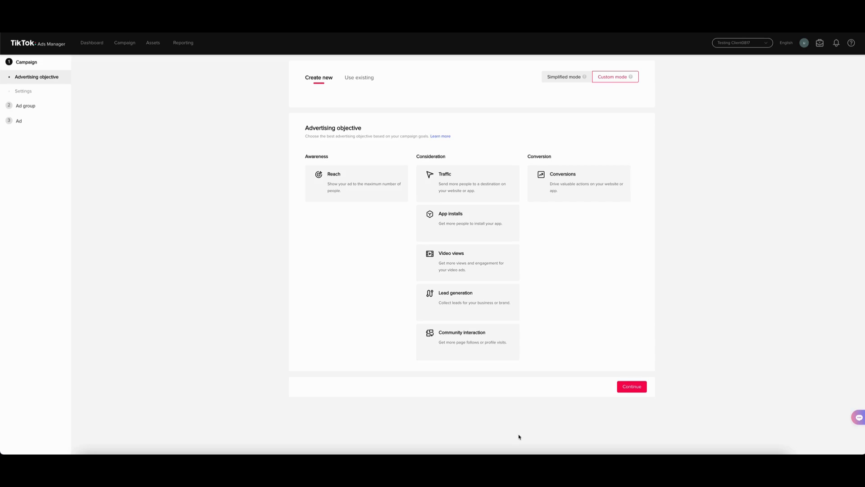
mouse_move(240, 284)
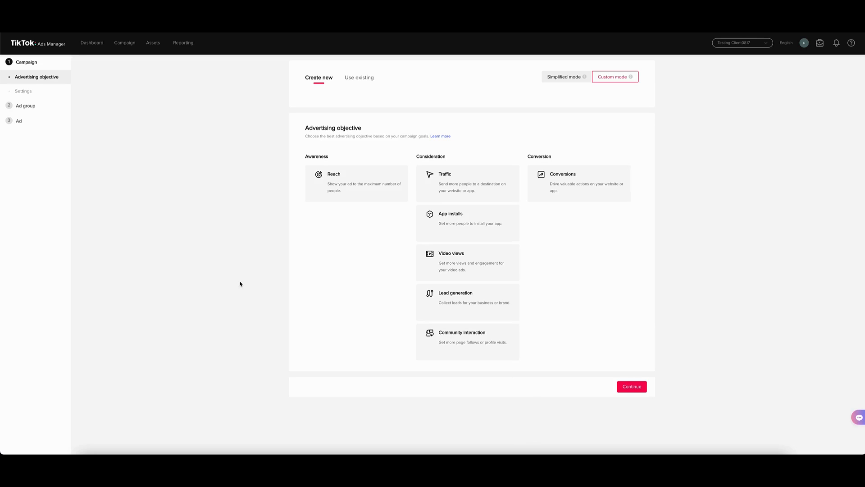
mouse_move(40, 45)
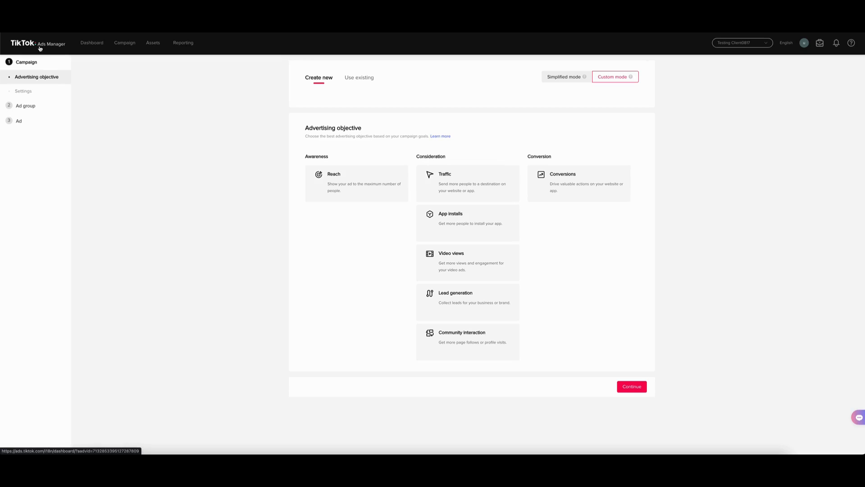
mouse_move(50, 49)
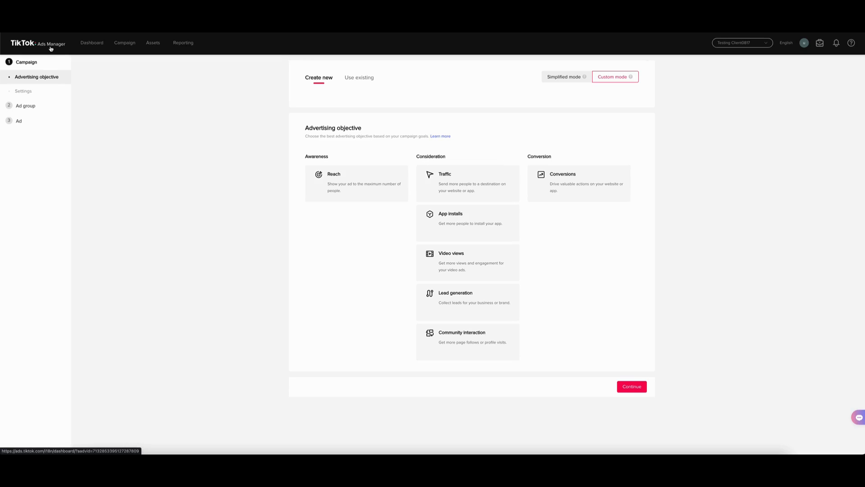
Navigate to Events, triggering the 'Leave site?' unsaved-changes prompt.
left_click(153, 42)
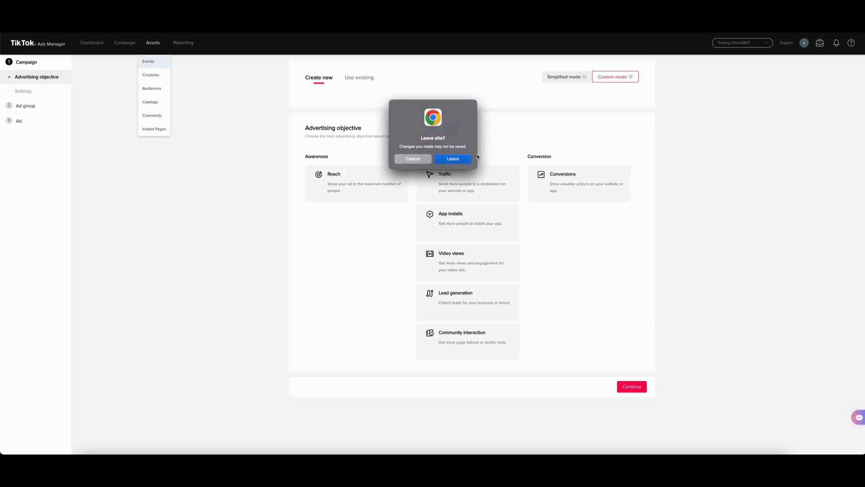
Leave the unsaved campaign and manage Web Events in Events Manager.
left_click(452, 158)
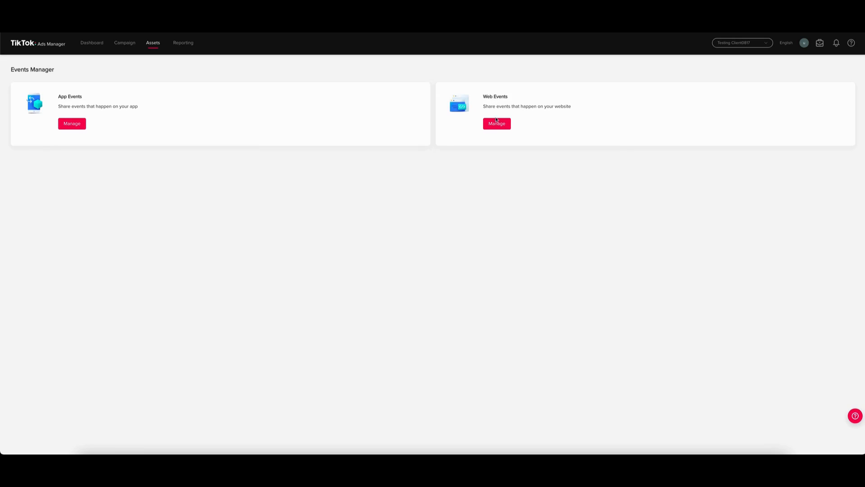
left_click(497, 124)
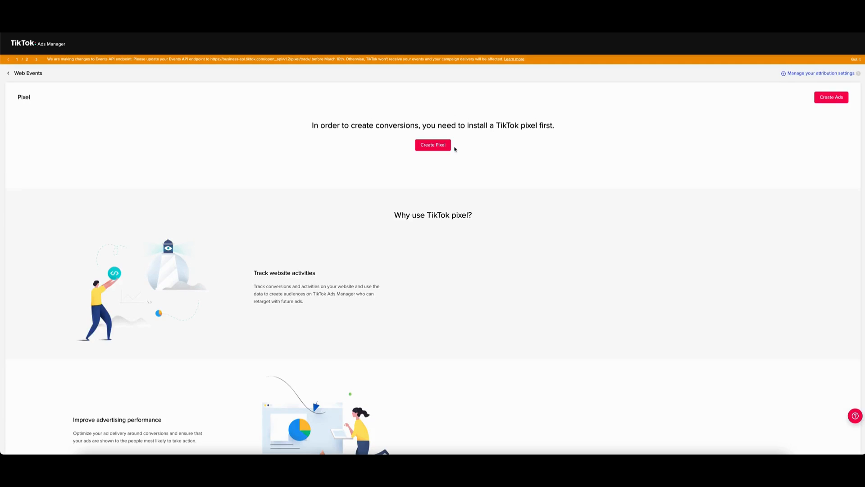
Create a pixel named 'test pixel' with the TikTok Pixel connection method and continue.
left_click(432, 144)
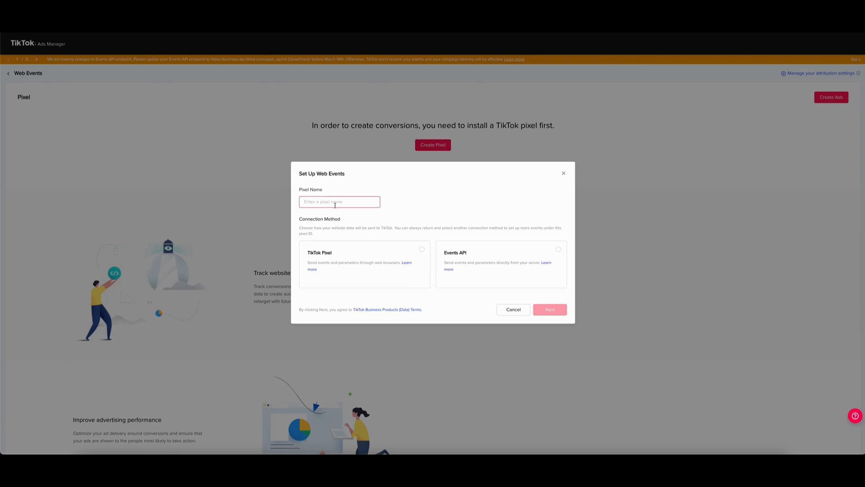
type("test pixel")
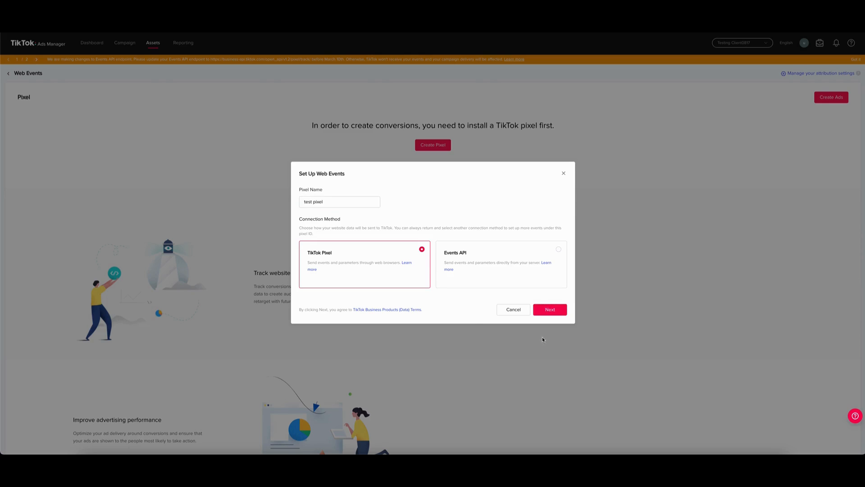
left_click(550, 309)
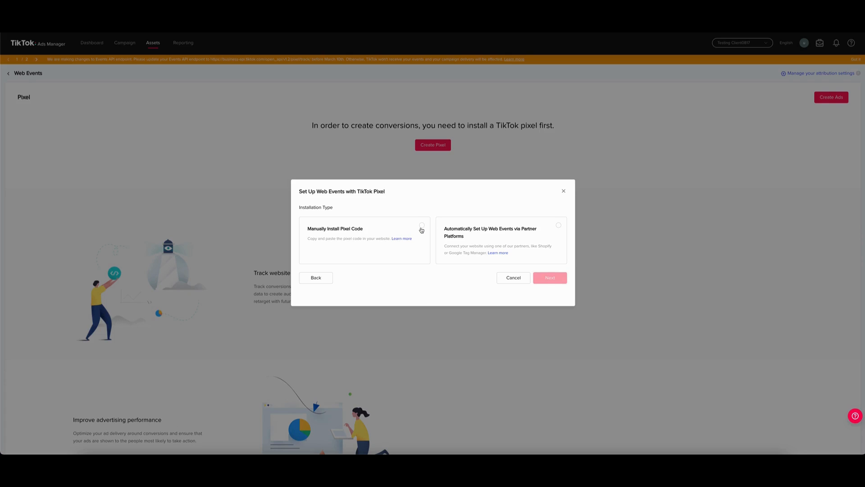
Choose Manually Install Pixel Code and continue to event setup method.
left_click(421, 225)
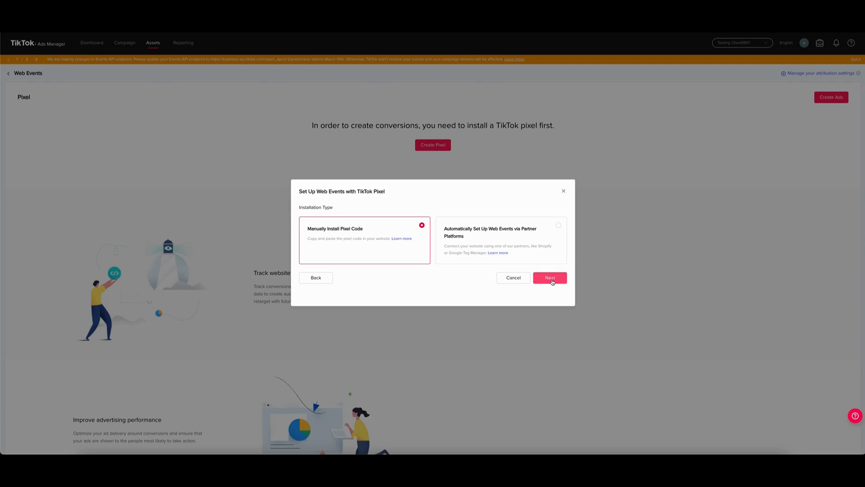
left_click(550, 277)
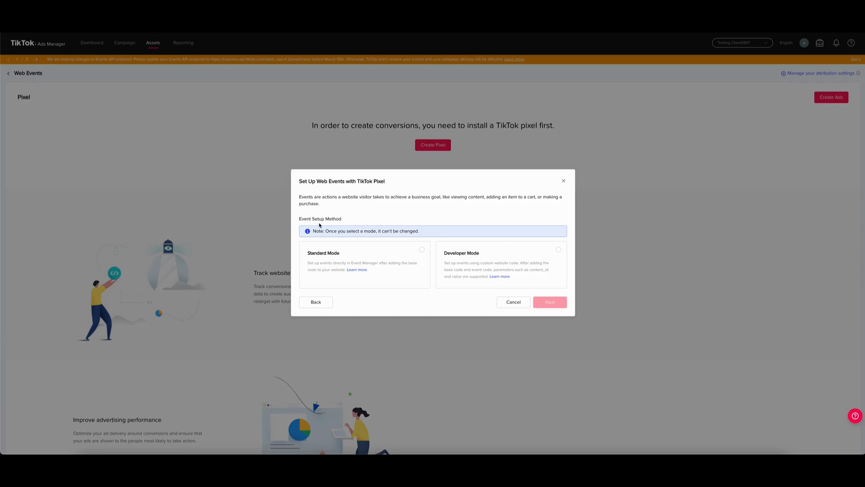
mouse_move(386, 261)
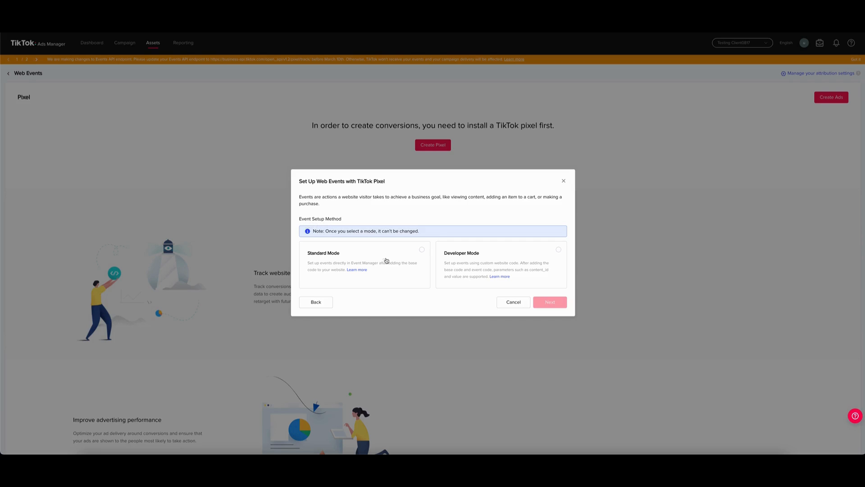
mouse_move(473, 264)
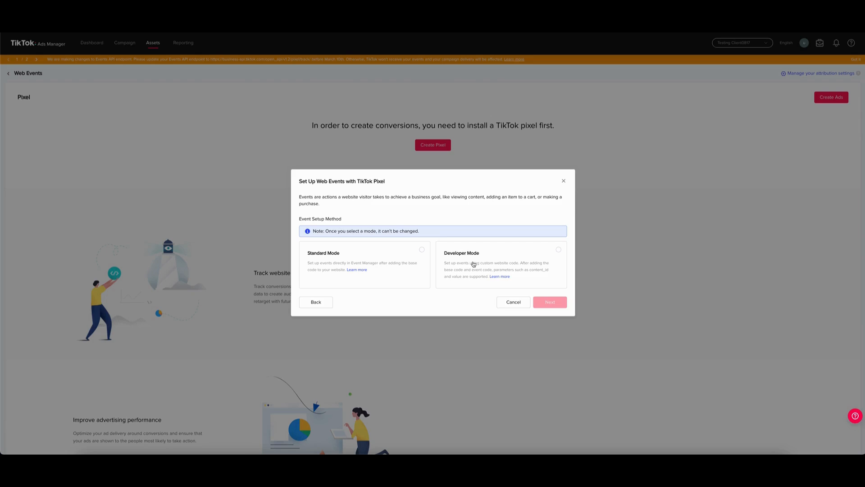
mouse_move(452, 263)
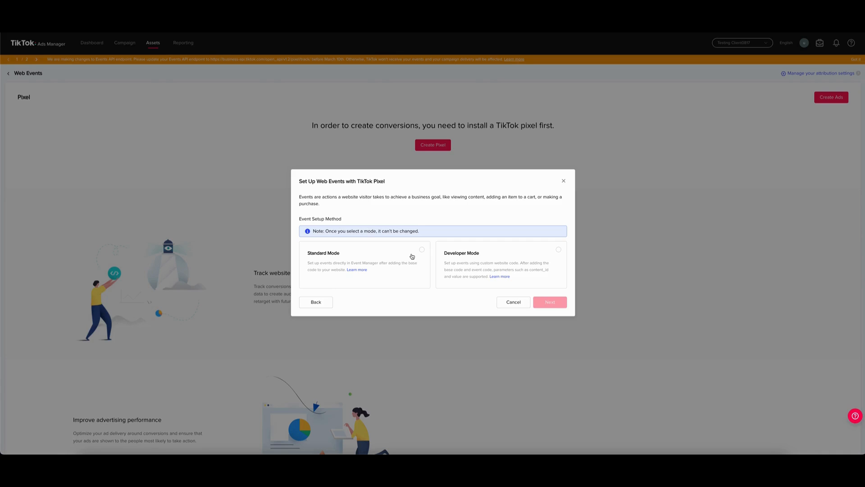
Choose Standard Mode for event setup and submit to create the pixel.
left_click(421, 250)
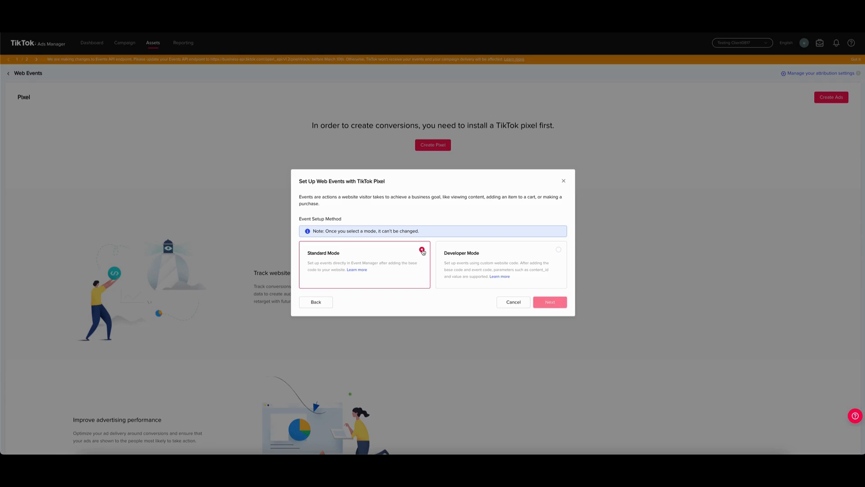
left_click(422, 250)
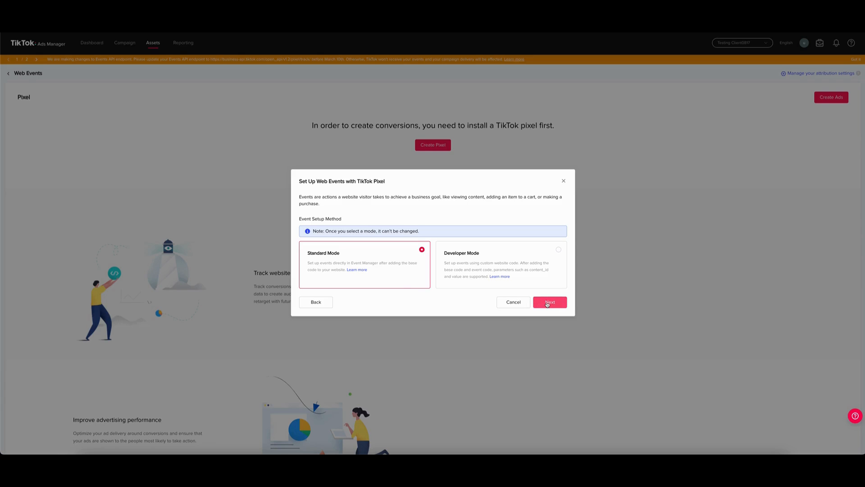
left_click(549, 302)
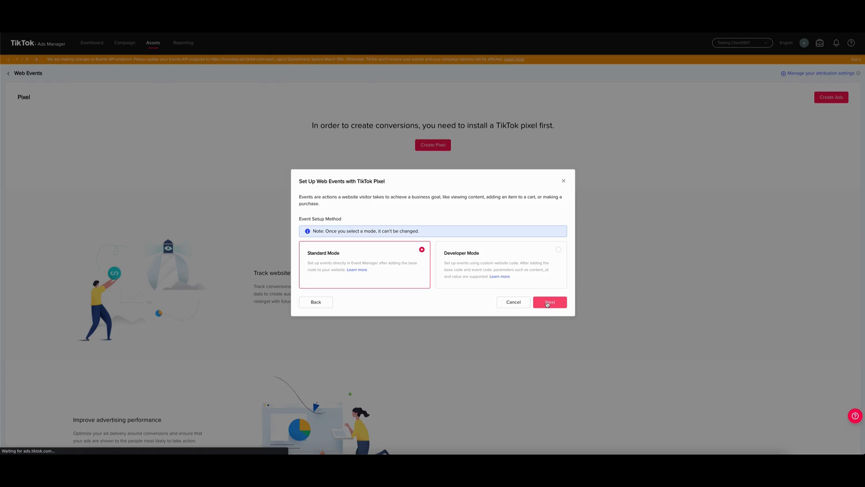
left_click(549, 302)
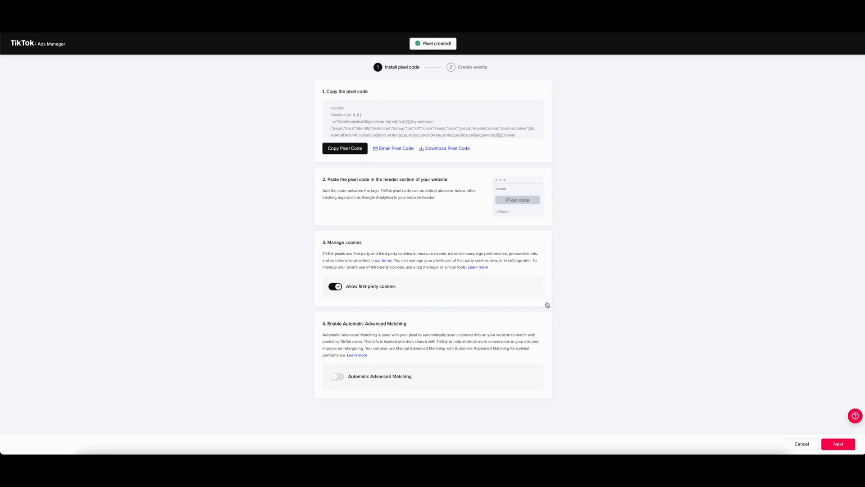
mouse_move(529, 154)
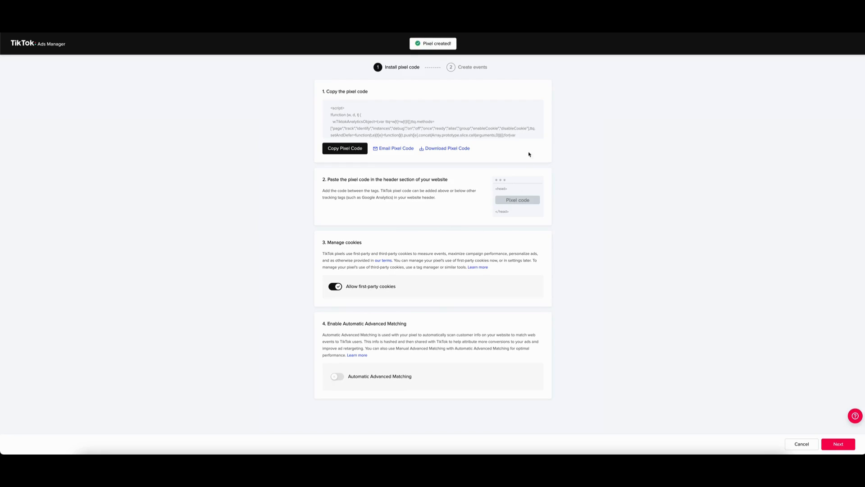